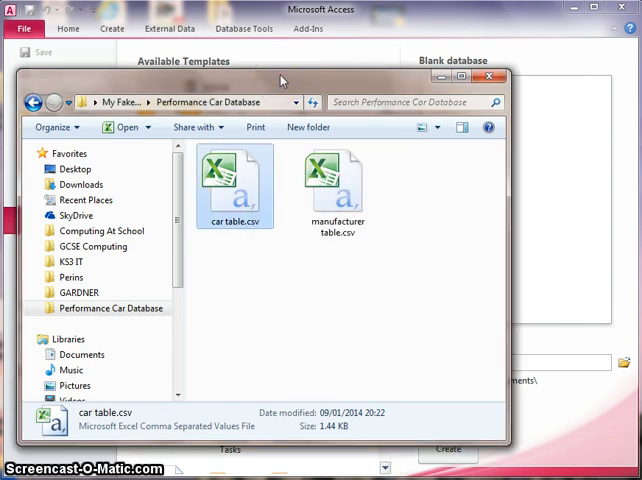
mouse_move(279, 70)
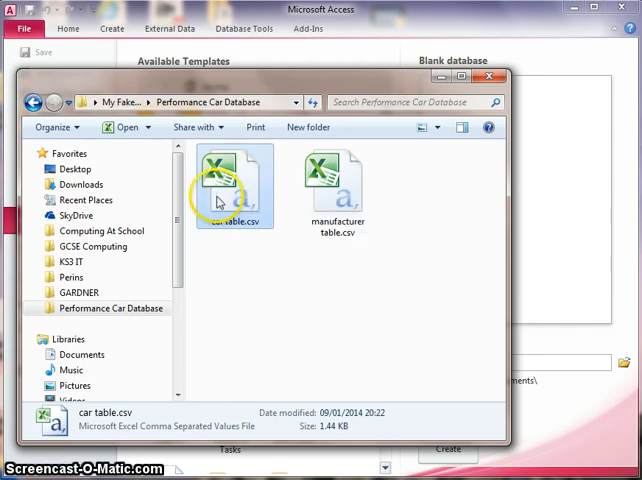
- Show the Open with options for car table.csv in Windows Explorer
right_click(234, 185)
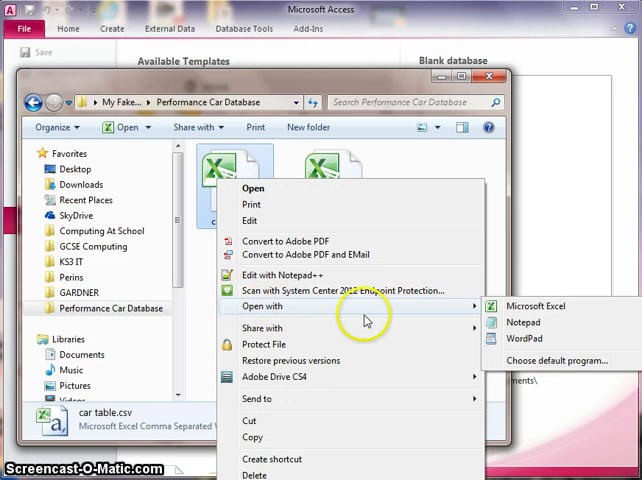
- View car table.csv's comma-separated car records in Notepad, then close Notepad
left_click(523, 322)
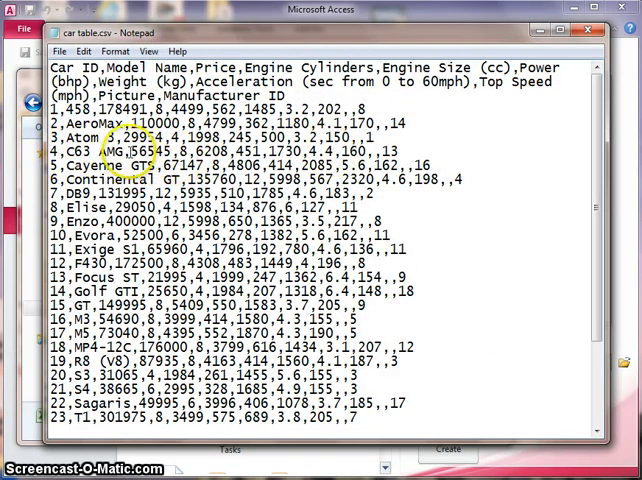
left_click_drag(108, 158, 285, 158)
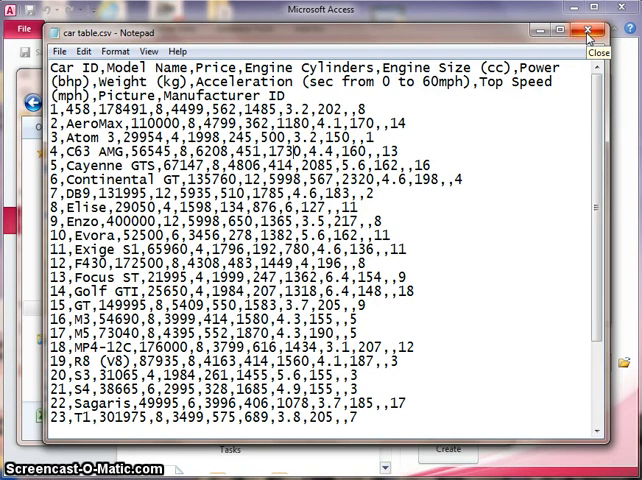
left_click(590, 30)
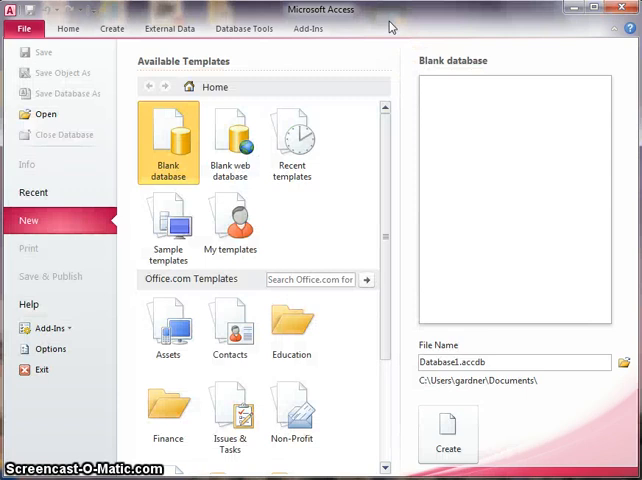
mouse_move(390, 18)
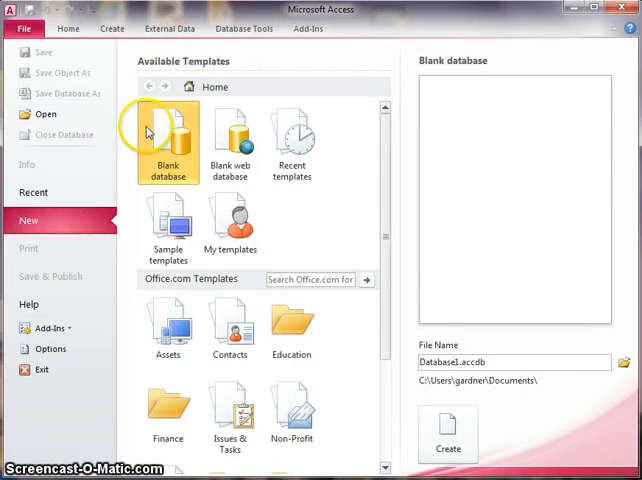
mouse_move(549, 351)
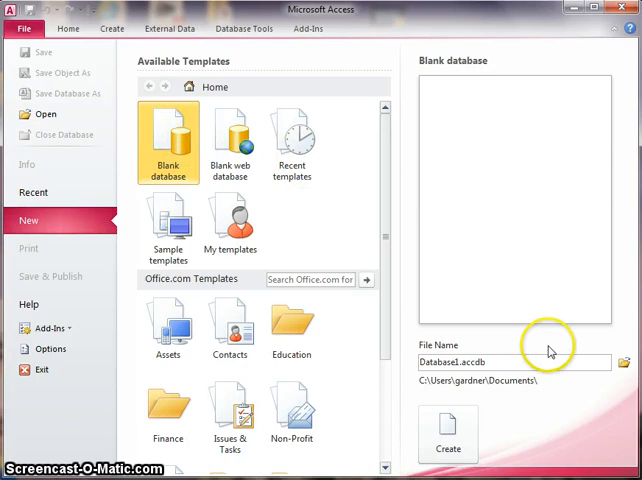
mouse_move(624, 362)
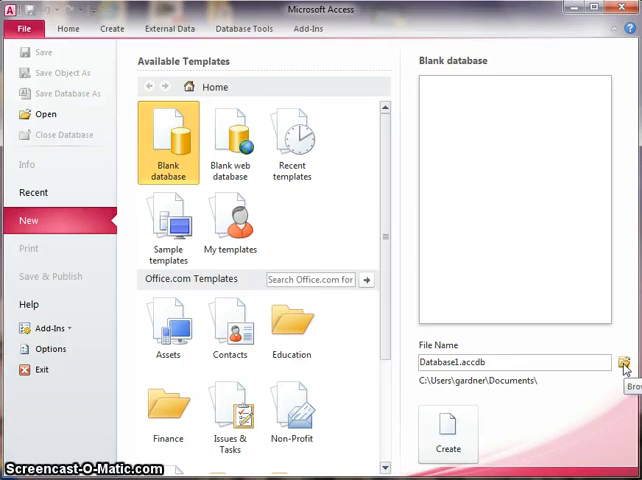
- Create the 'performance cars' database in the Performance Car Database folder
left_click(627, 362)
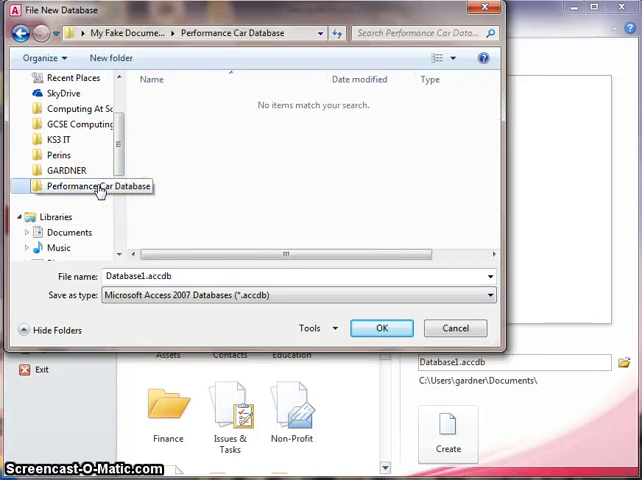
mouse_move(140, 135)
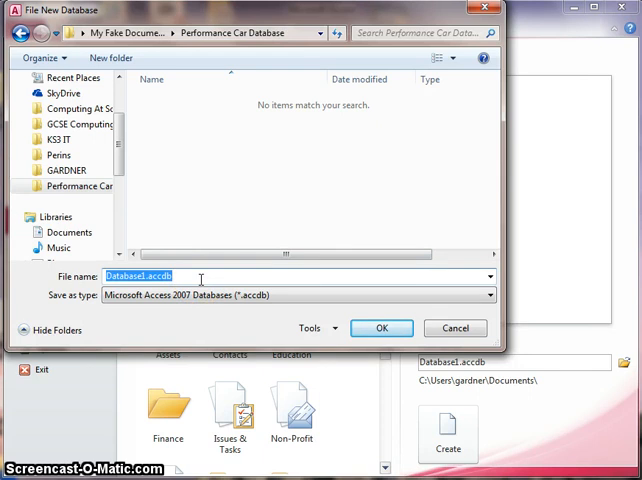
type("performance cars")
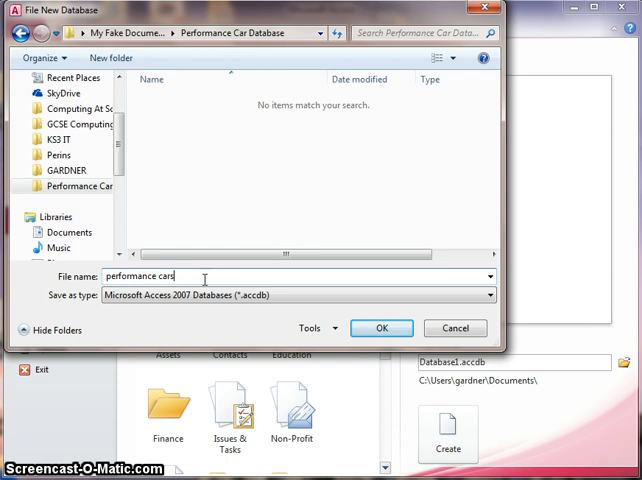
left_click(381, 327)
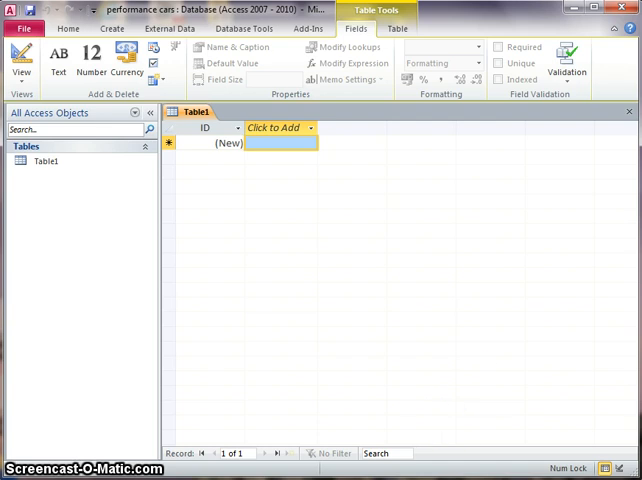
mouse_move(335, 167)
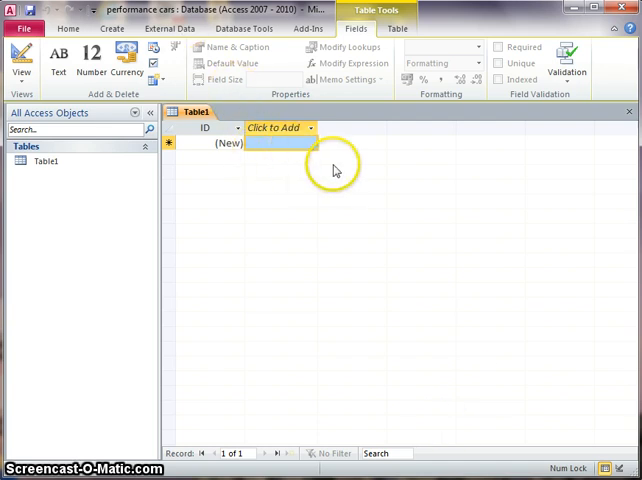
mouse_move(336, 168)
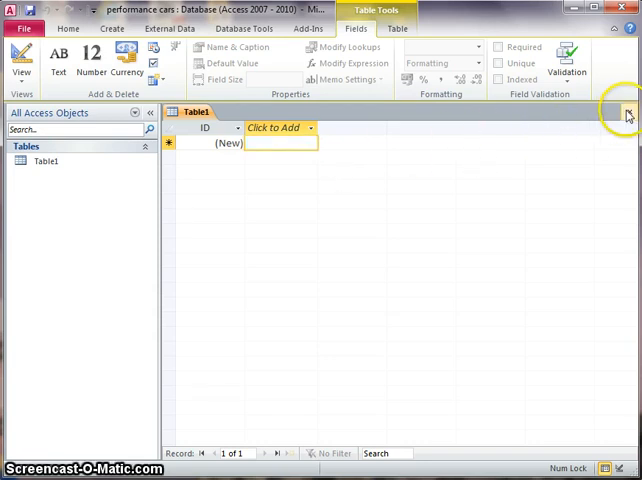
- Close the blank default Table1 without saving
left_click(629, 112)
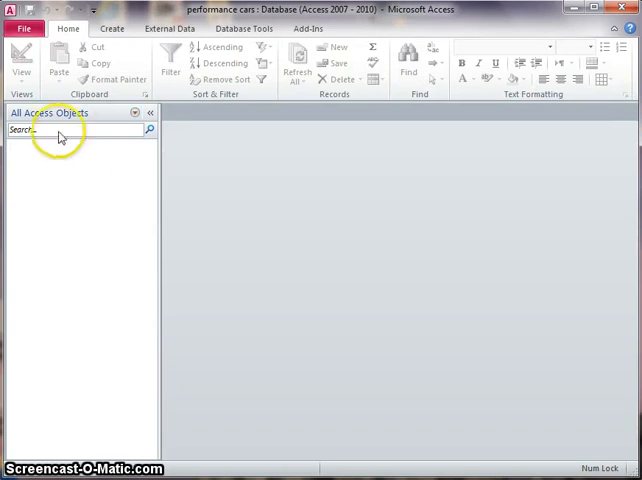
mouse_move(93, 201)
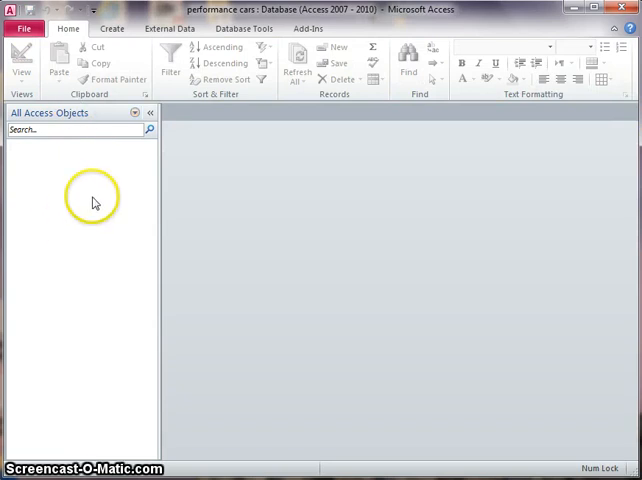
mouse_move(168, 28)
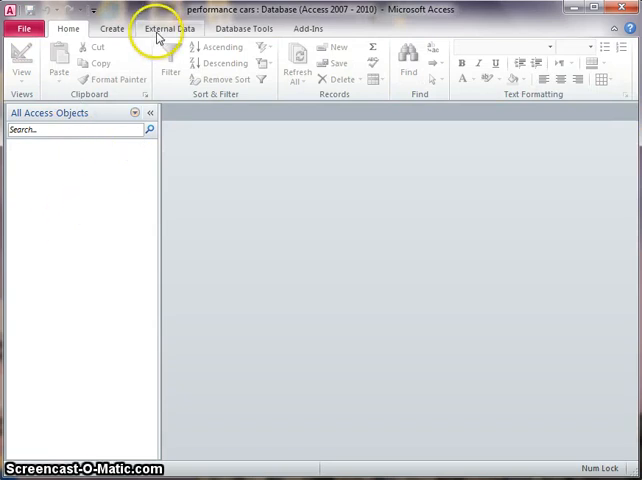
- Start a text file import of car table.csv from Performance Car Database into a new table
left_click(167, 28)
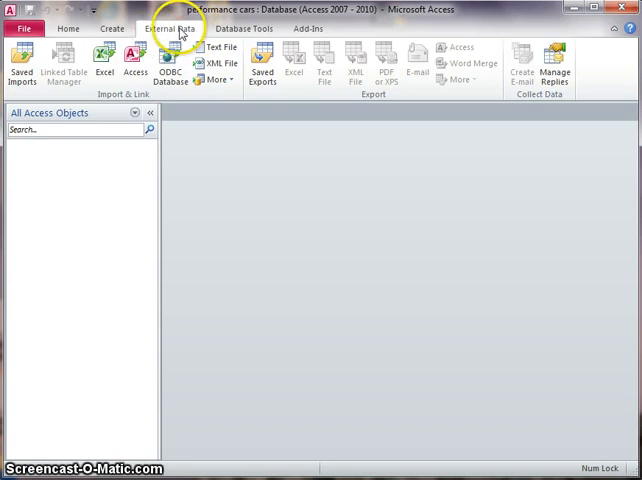
mouse_move(205, 28)
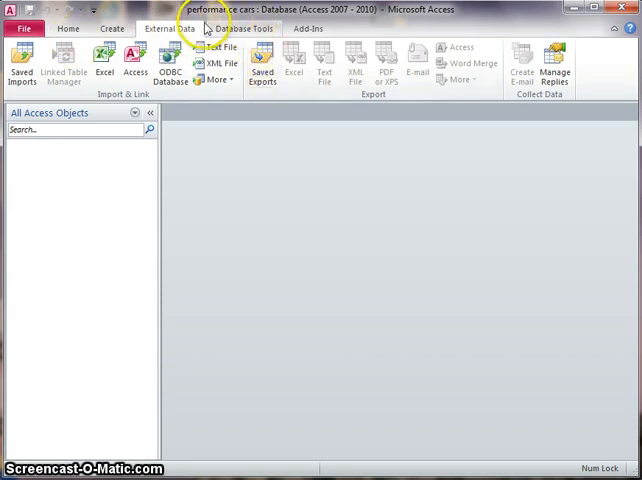
mouse_move(218, 52)
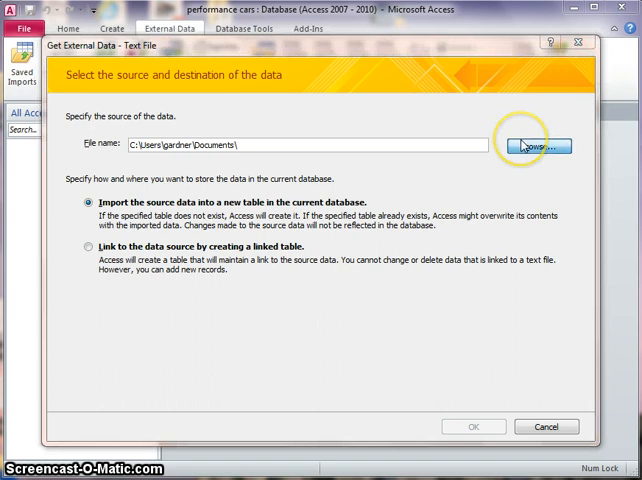
left_click(537, 146)
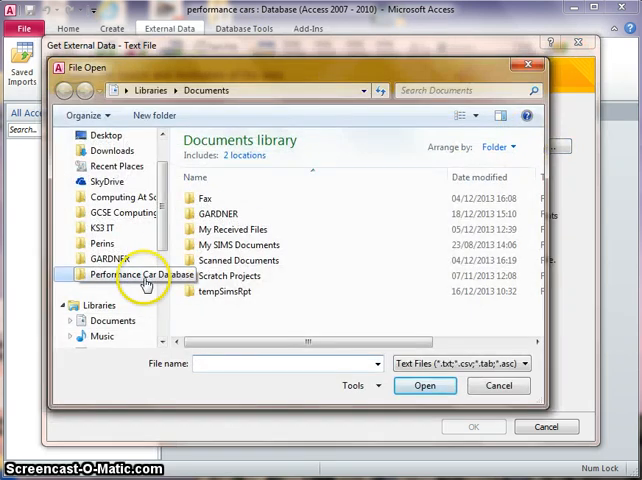
double_click(139, 274)
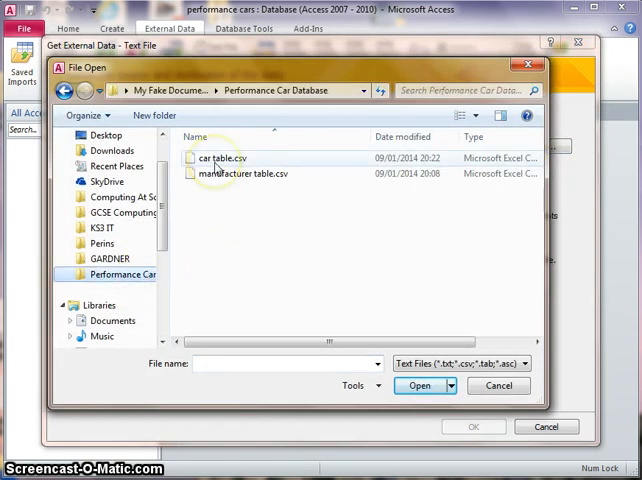
left_click(221, 158)
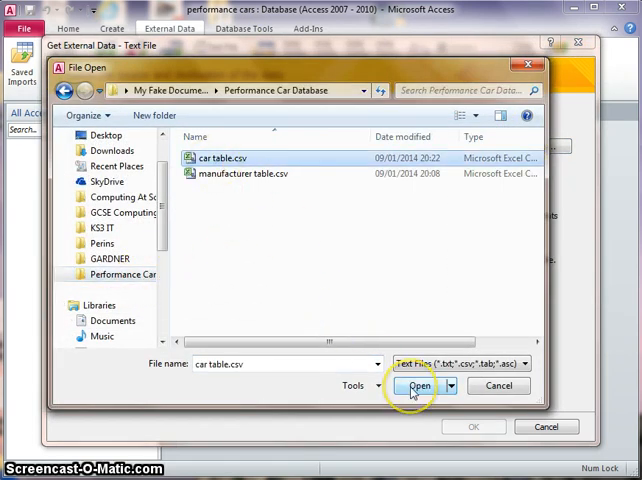
left_click(419, 385)
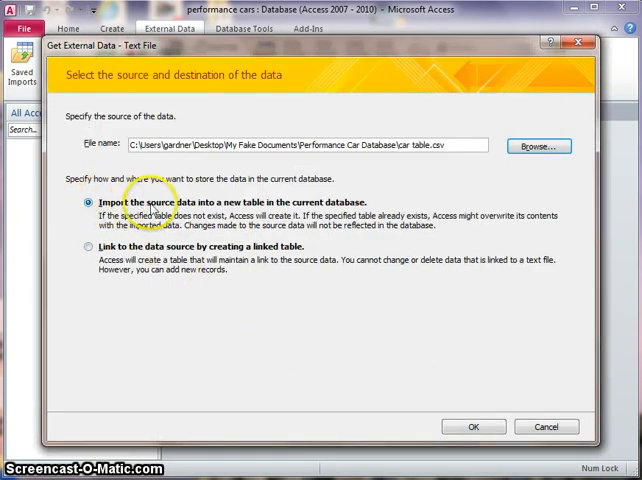
mouse_move(277, 216)
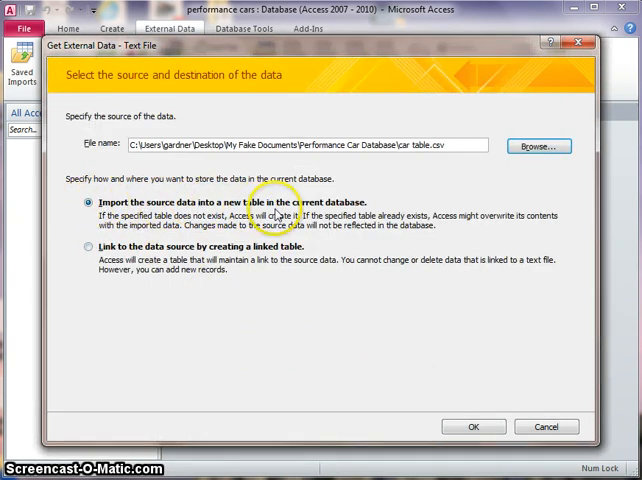
mouse_move(461, 393)
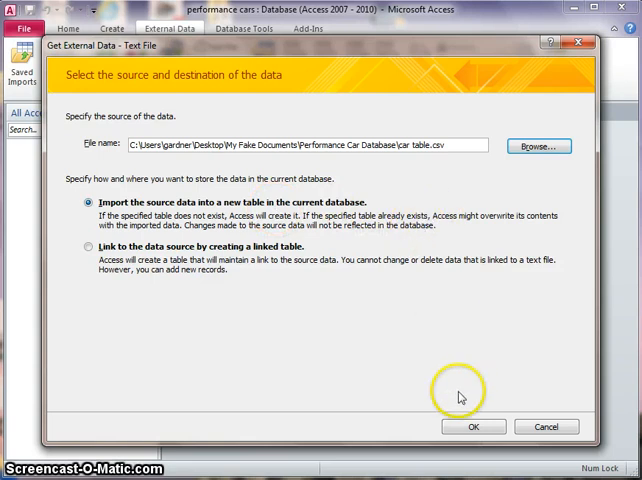
left_click(473, 426)
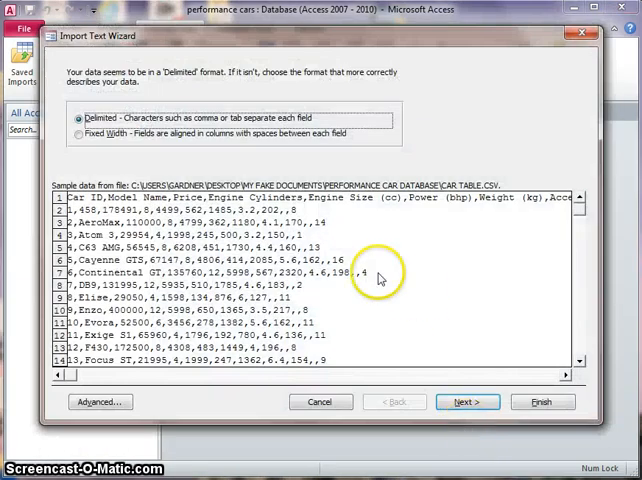
mouse_move(308, 373)
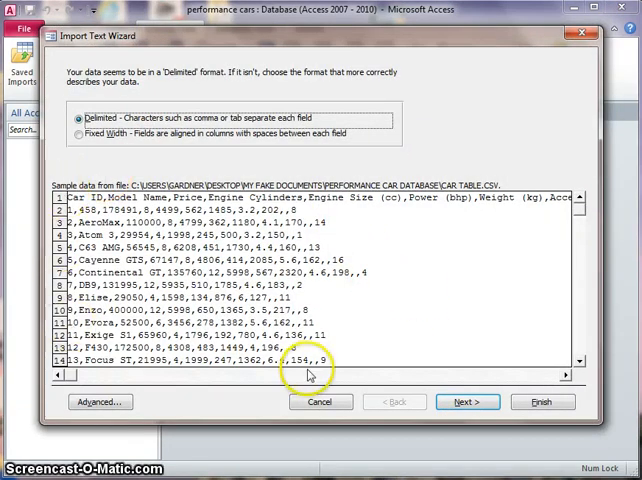
mouse_move(185, 200)
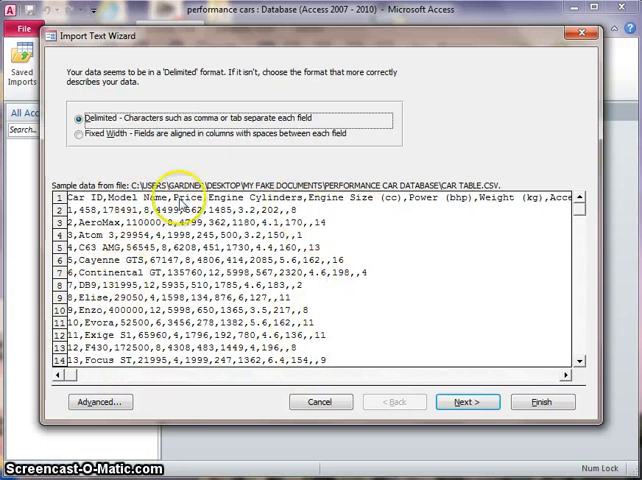
mouse_move(90, 140)
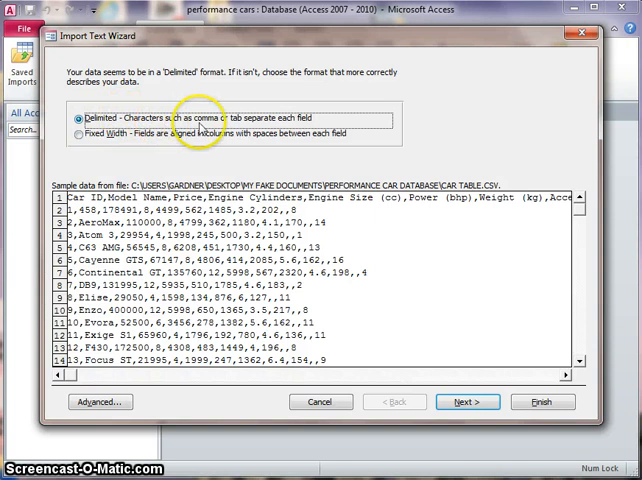
mouse_move(304, 147)
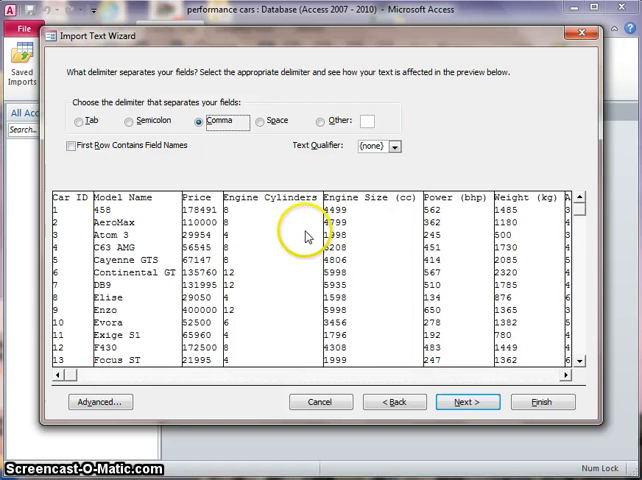
mouse_move(165, 145)
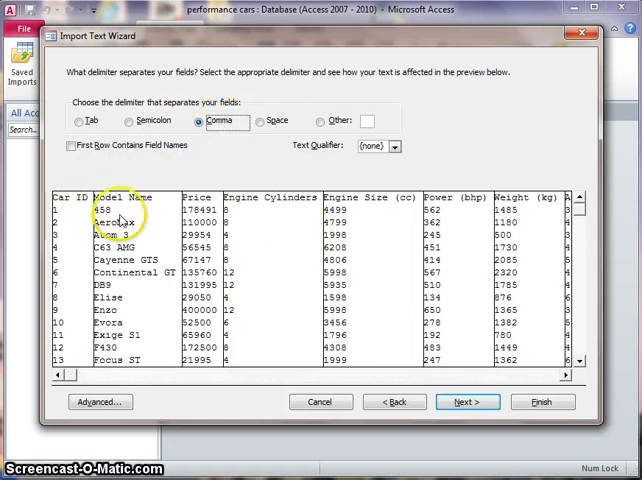
mouse_move(345, 205)
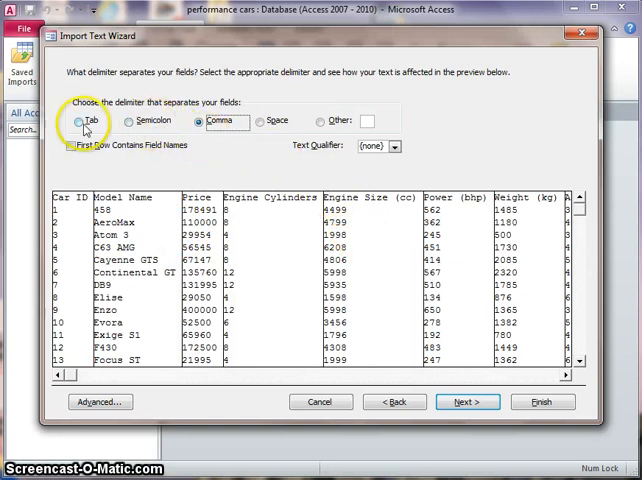
- Set the import delimiter to Comma and treat the first row as field names
left_click(79, 121)
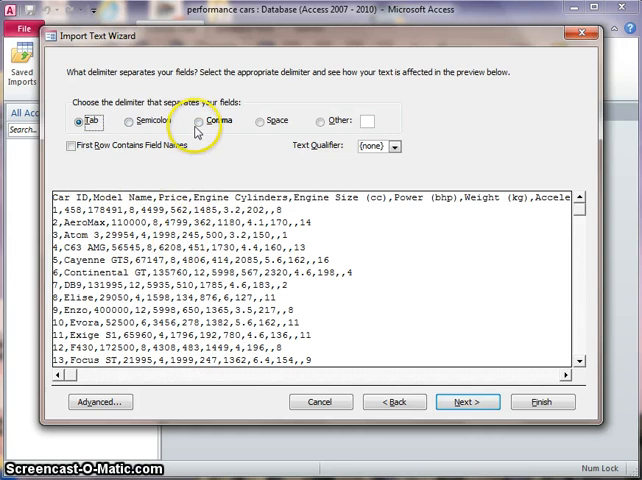
left_click(200, 121)
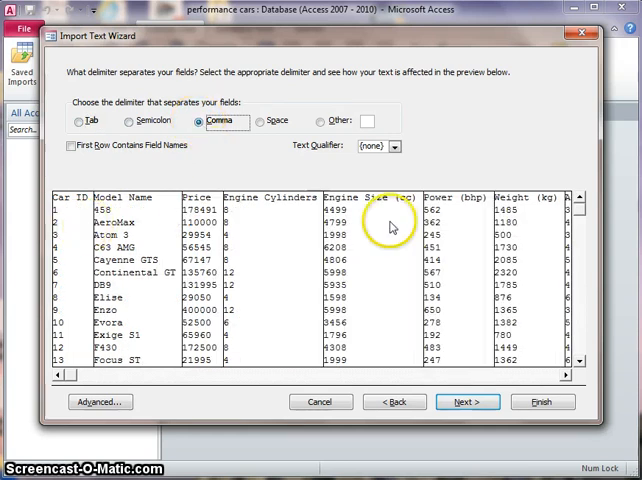
mouse_move(245, 233)
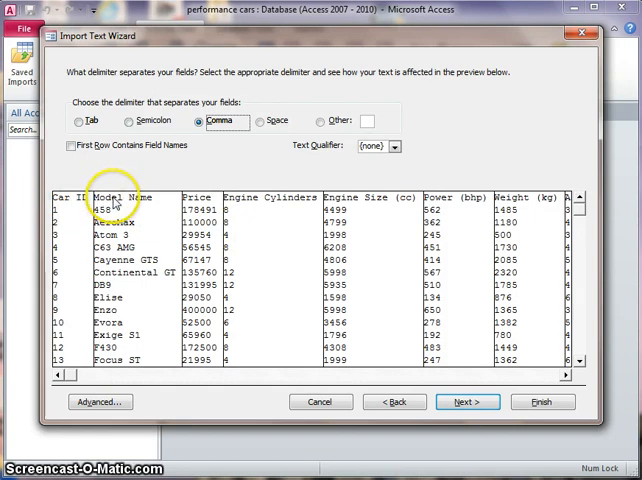
mouse_move(395, 197)
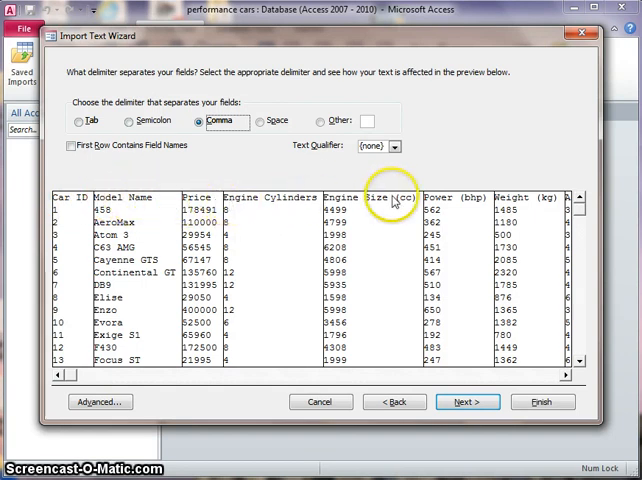
left_click(72, 145)
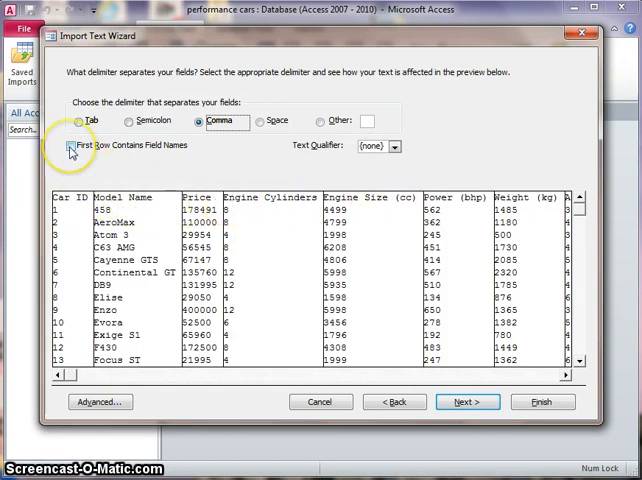
left_click(68, 147)
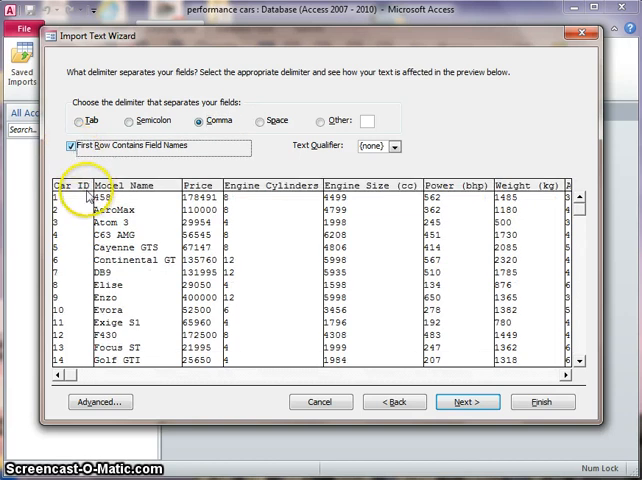
mouse_move(333, 190)
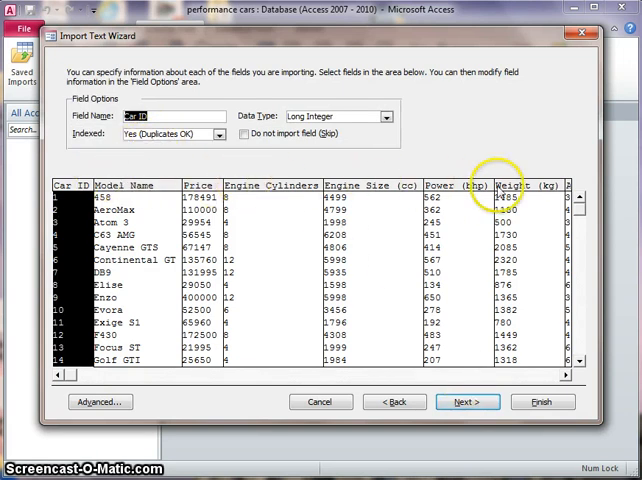
mouse_move(375, 128)
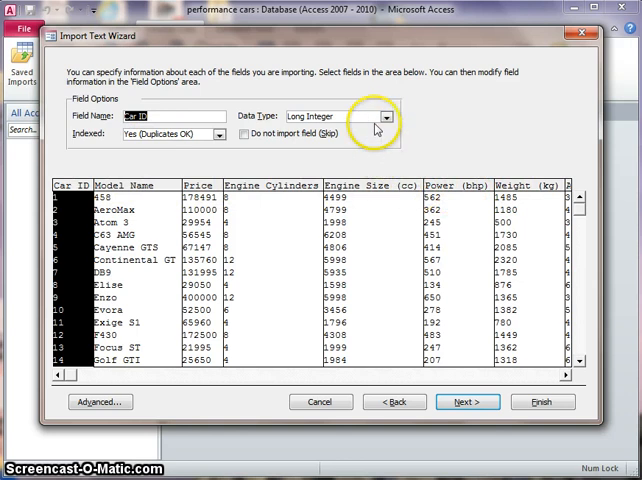
mouse_move(415, 124)
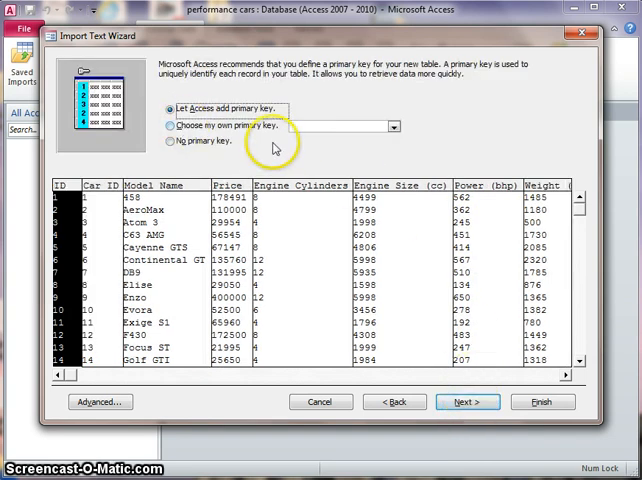
mouse_move(270, 155)
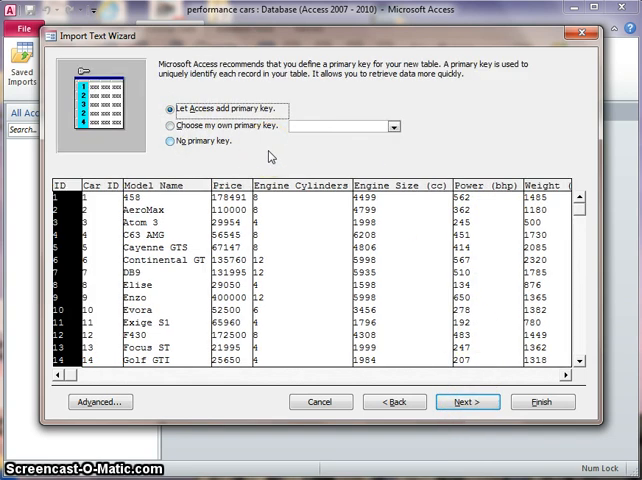
mouse_move(532, 67)
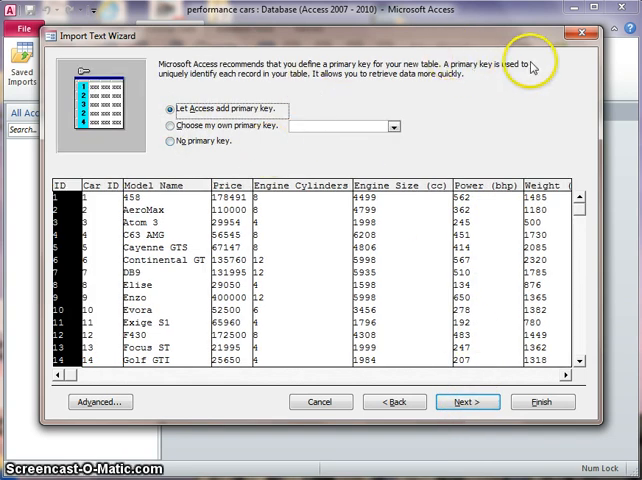
mouse_move(240, 89)
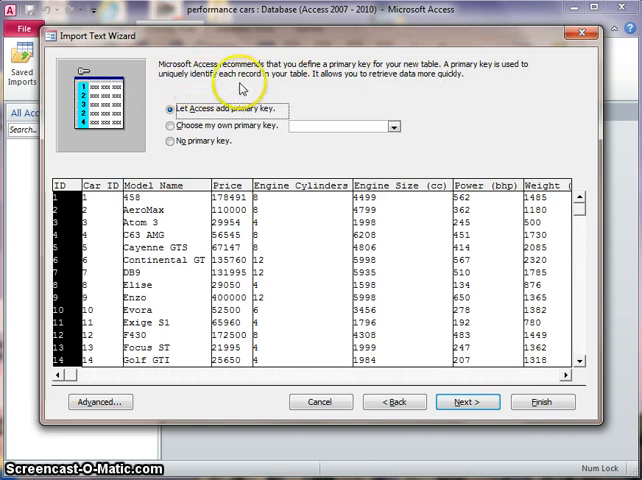
mouse_move(291, 90)
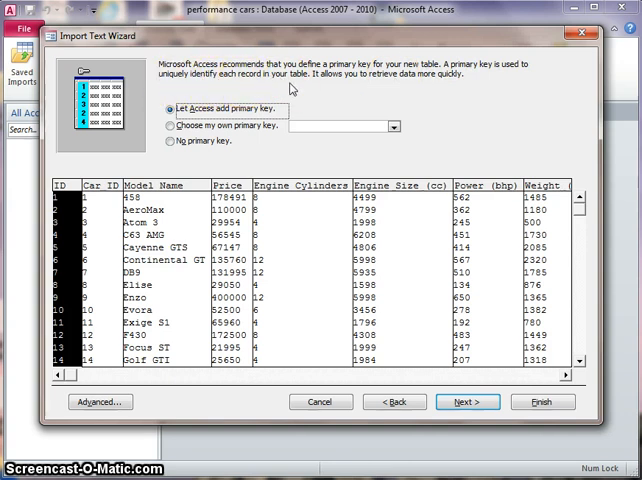
mouse_move(443, 85)
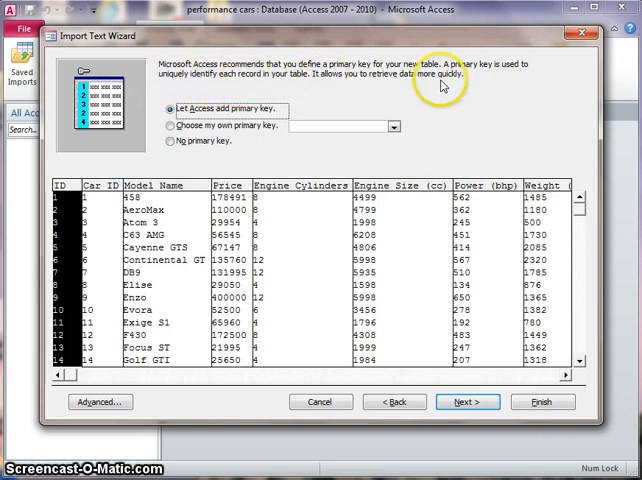
mouse_move(443, 88)
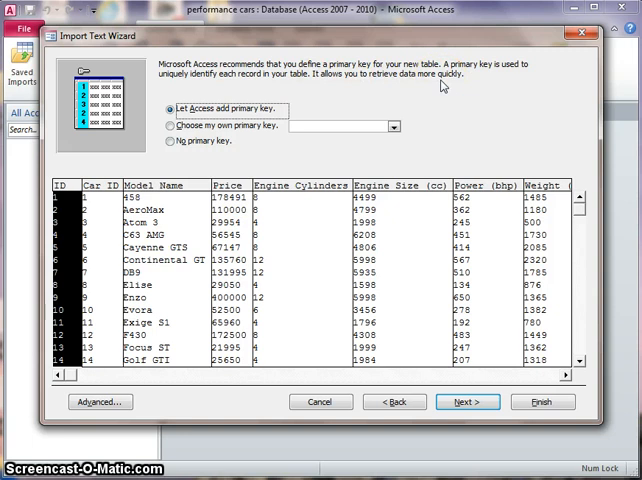
mouse_move(148, 125)
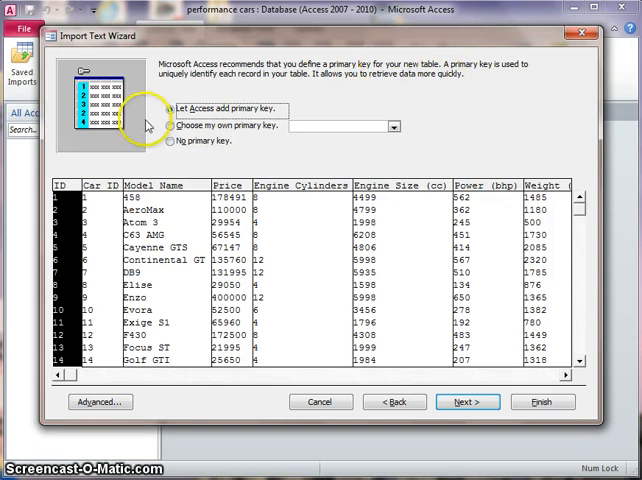
- Choose Car ID as the imported table's own primary key
left_click(172, 108)
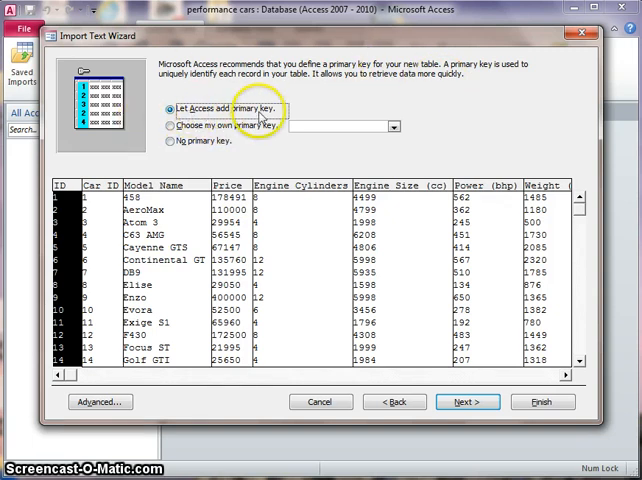
mouse_move(70, 242)
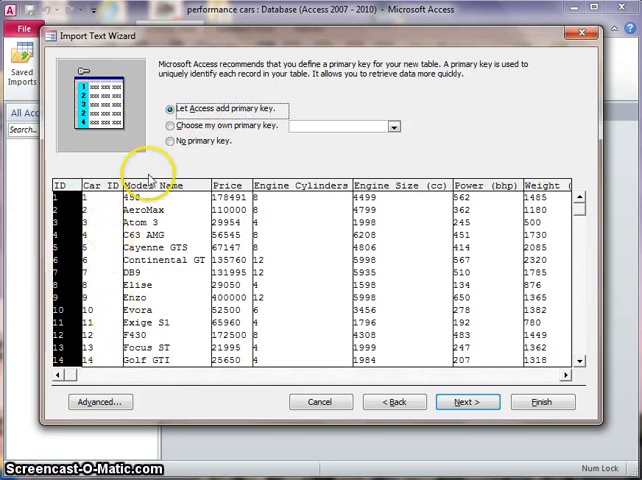
left_click(171, 126)
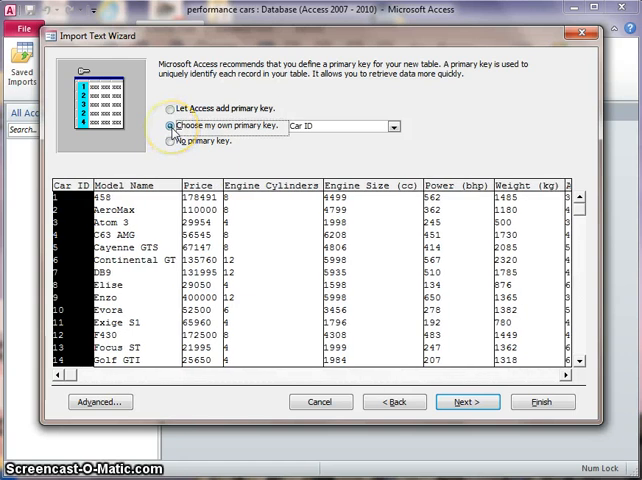
left_click(393, 126)
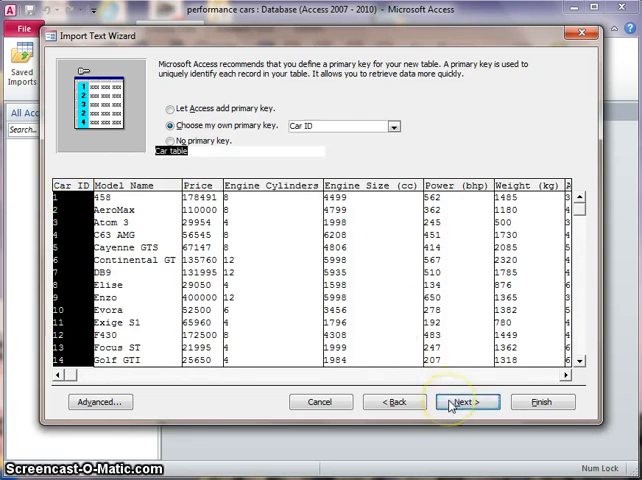
- Name the imported table 'Car table' and finish the import
left_click(466, 402)
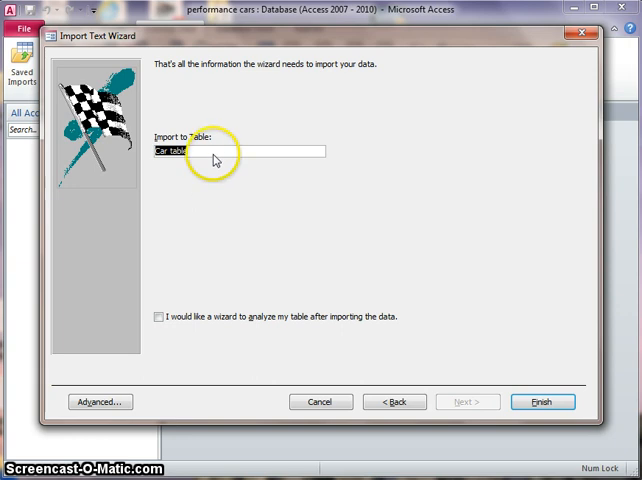
left_click(195, 152)
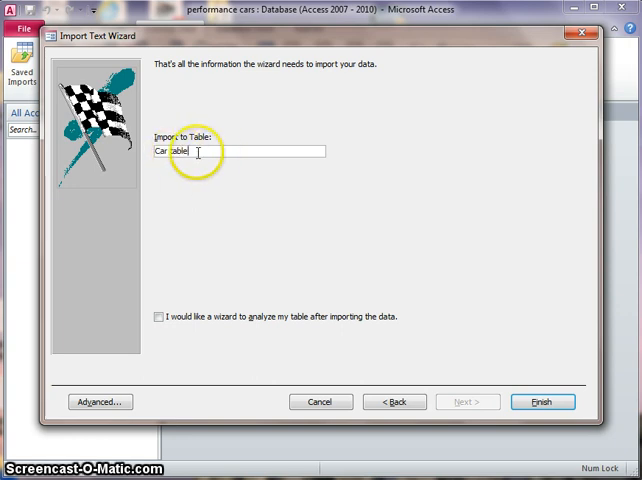
mouse_move(295, 192)
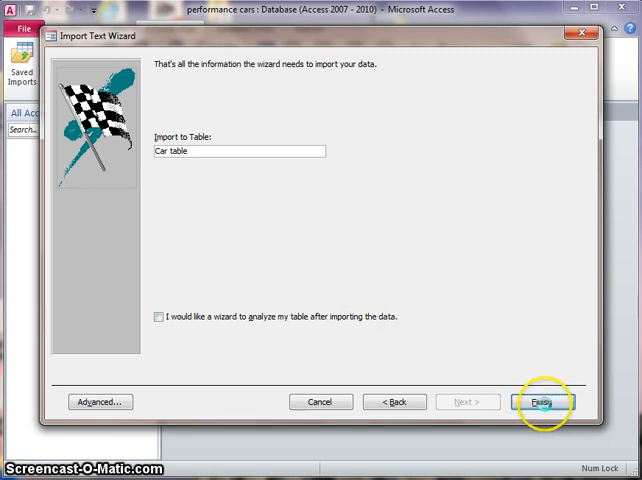
left_click(545, 401)
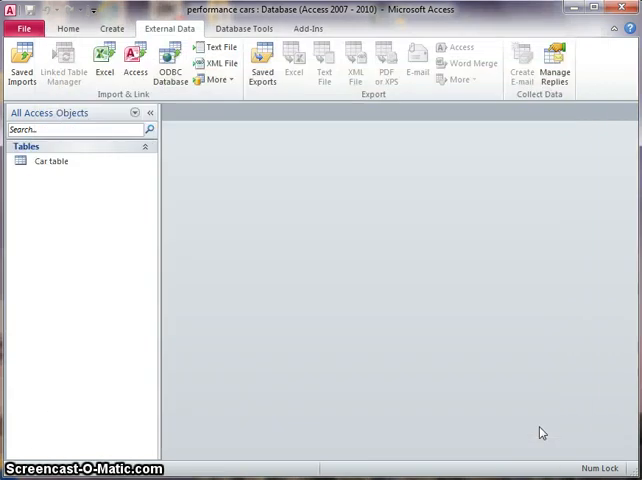
- Open Car table from the Navigation Pane in datasheet view
left_click(75, 129)
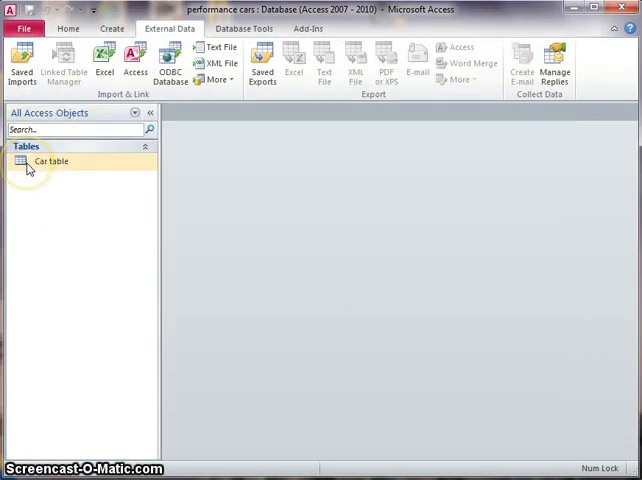
double_click(50, 161)
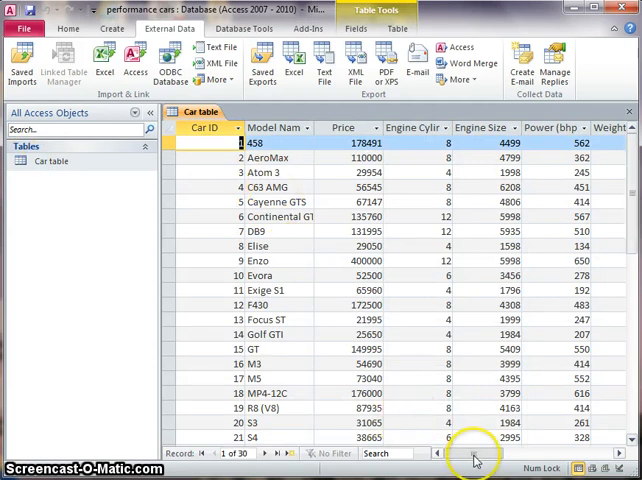
mouse_move(317, 297)
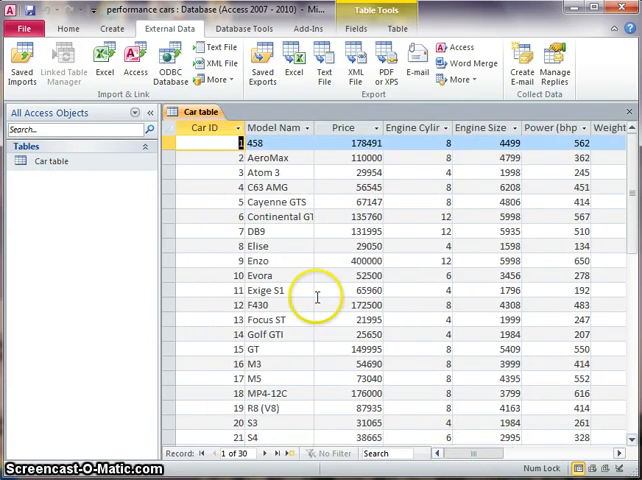
mouse_move(293, 231)
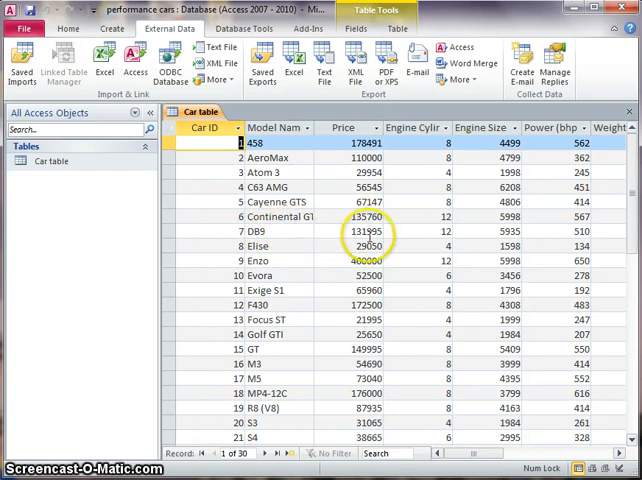
mouse_move(467, 232)
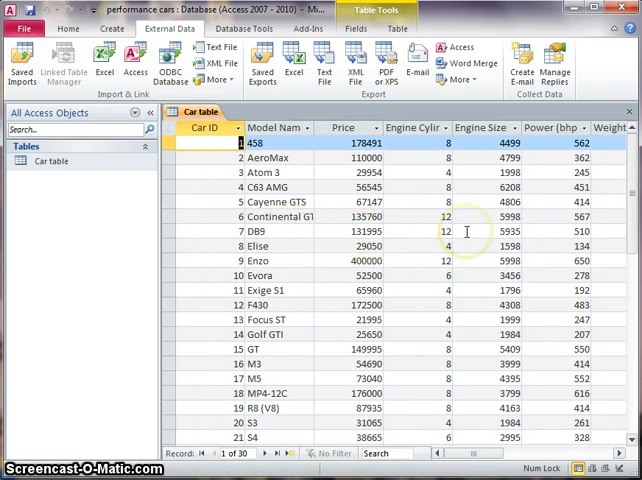